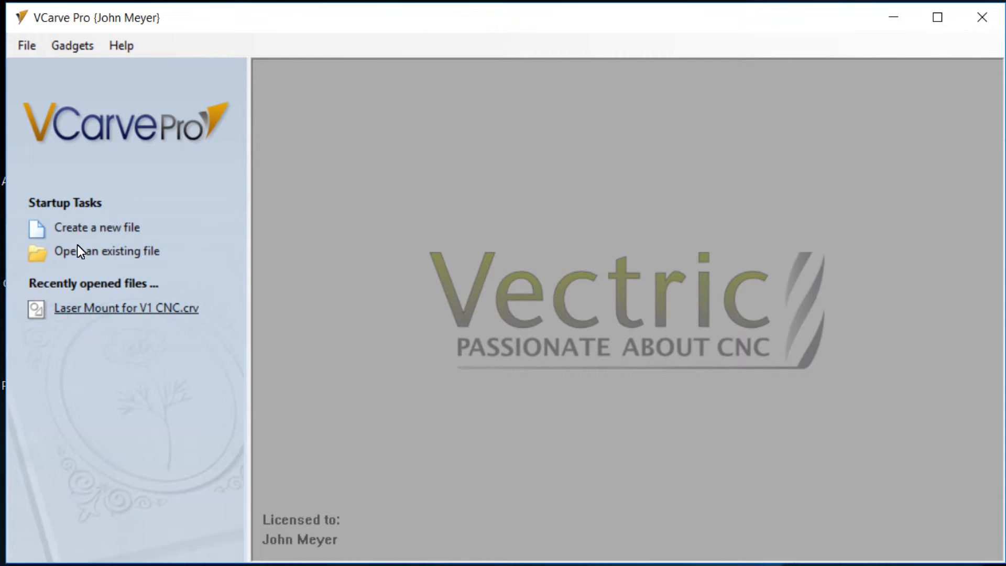
Open the recent file 'Laser Mount for V1 CNC.crv' from the start screen
{"action": "left_click", "coordinate": [126, 308]}
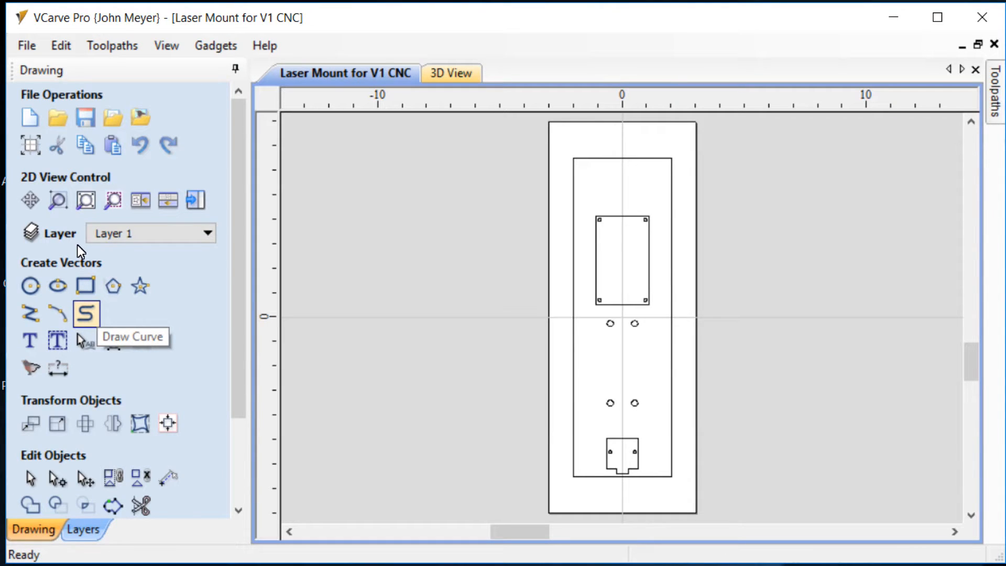
{"action": "mouse_move", "coordinate": [250, 318]}
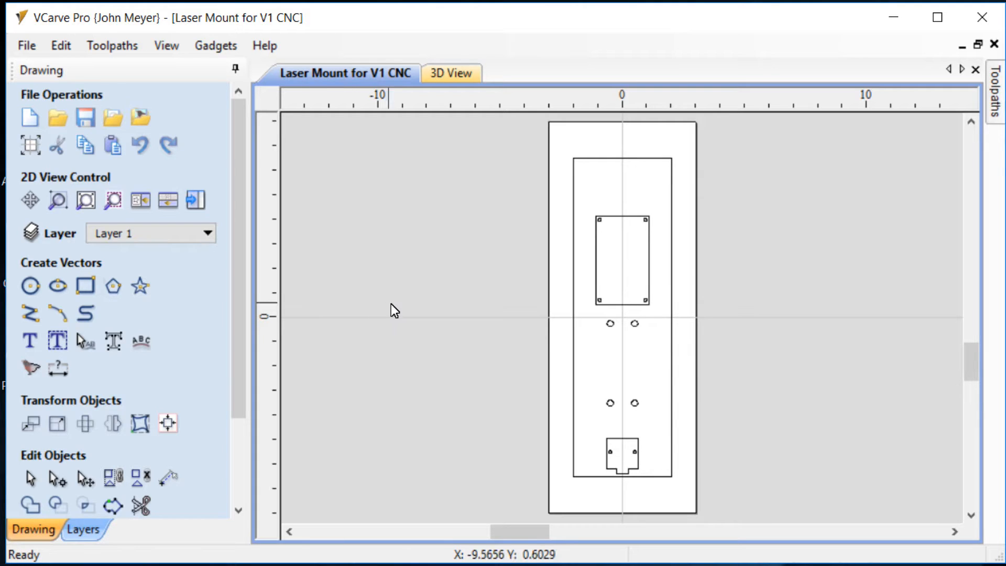
{"action": "mouse_move", "coordinate": [557, 312]}
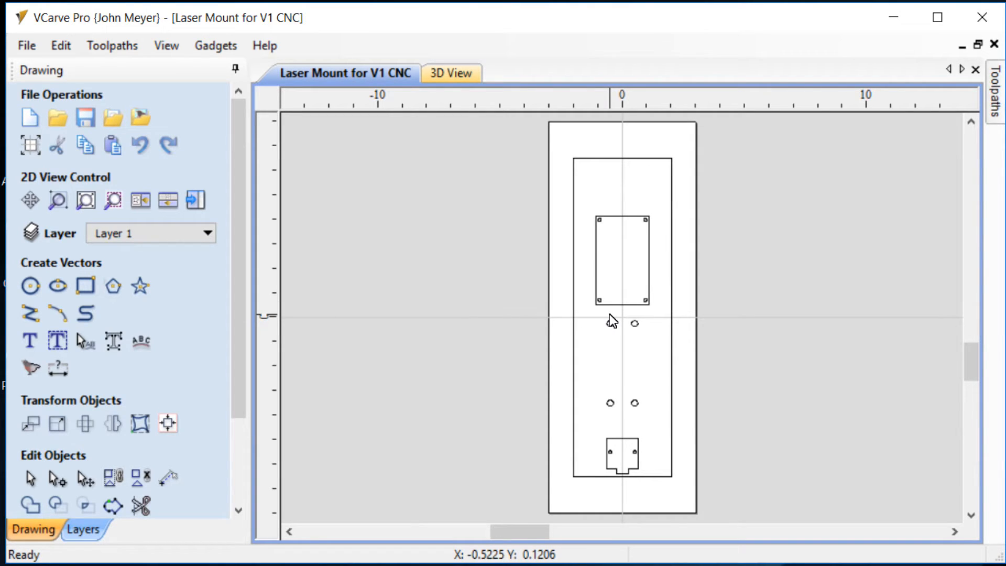
{"action": "mouse_move", "coordinate": [625, 320]}
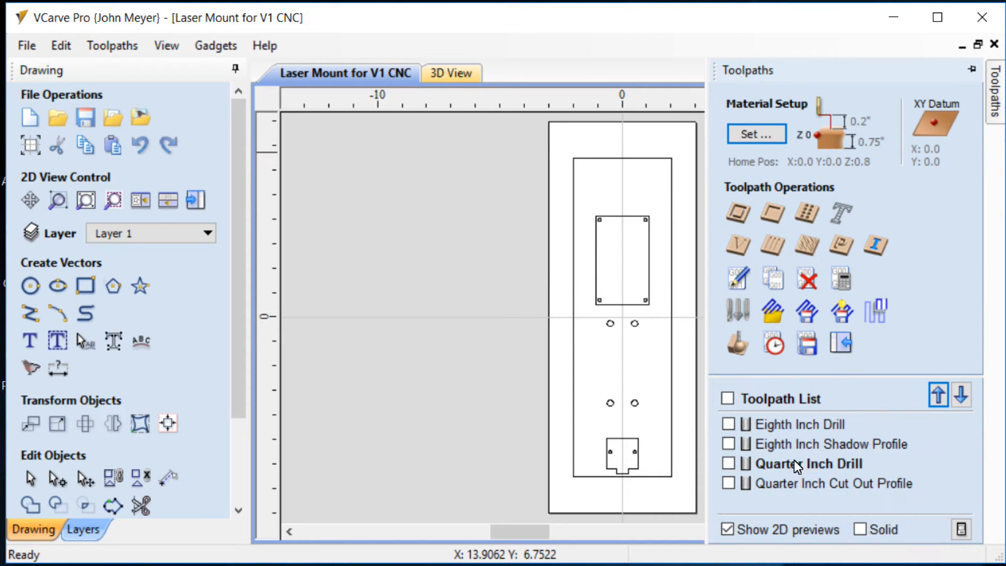
{"action": "mouse_move", "coordinate": [798, 463]}
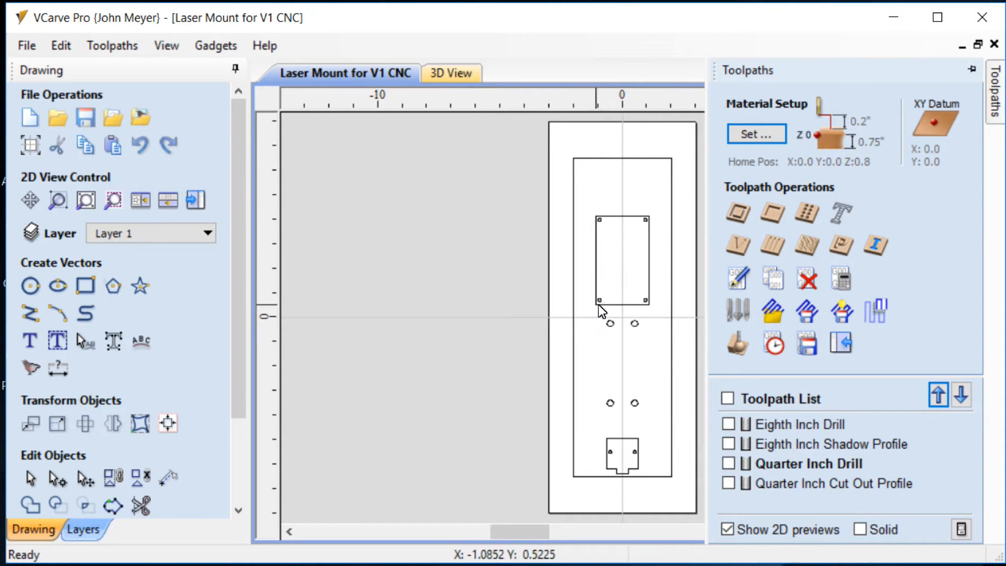
{"action": "mouse_move", "coordinate": [655, 466]}
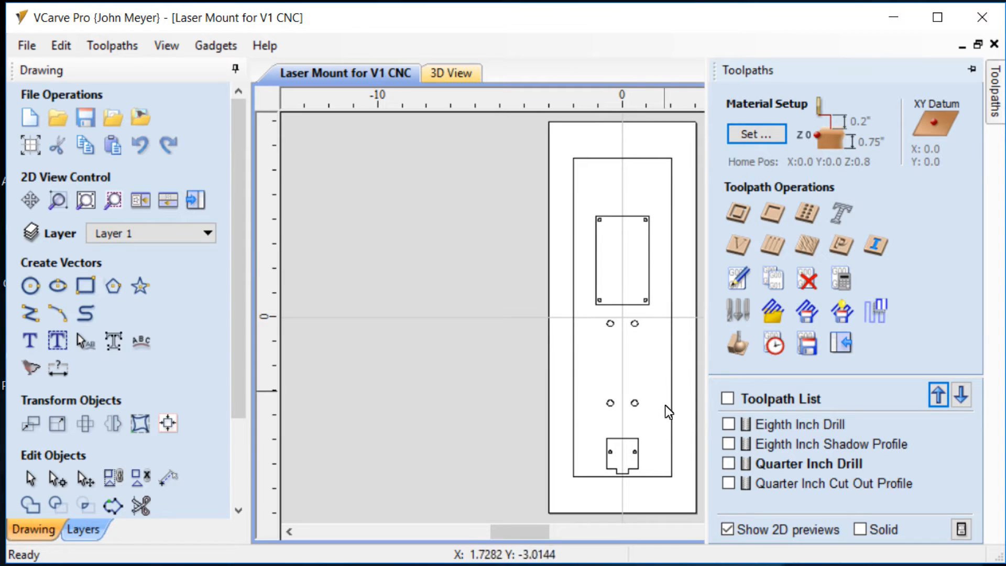
{"action": "mouse_move", "coordinate": [639, 459]}
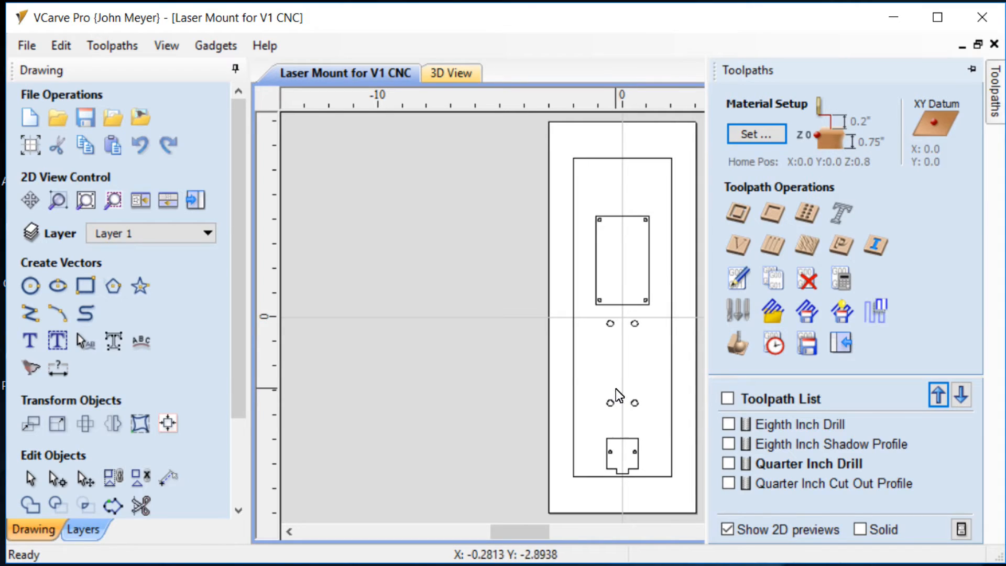
{"action": "mouse_move", "coordinate": [562, 277]}
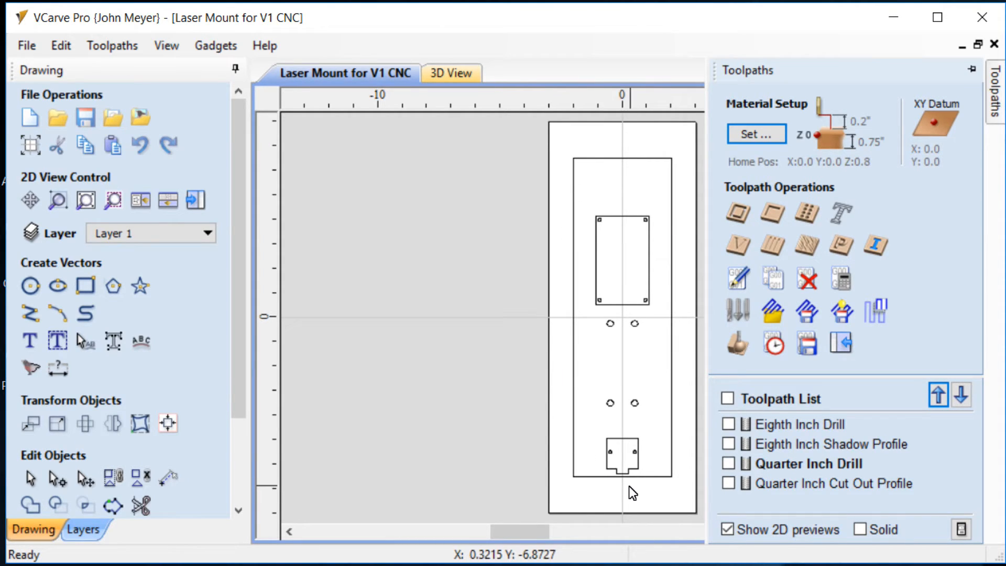
{"action": "mouse_move", "coordinate": [715, 391]}
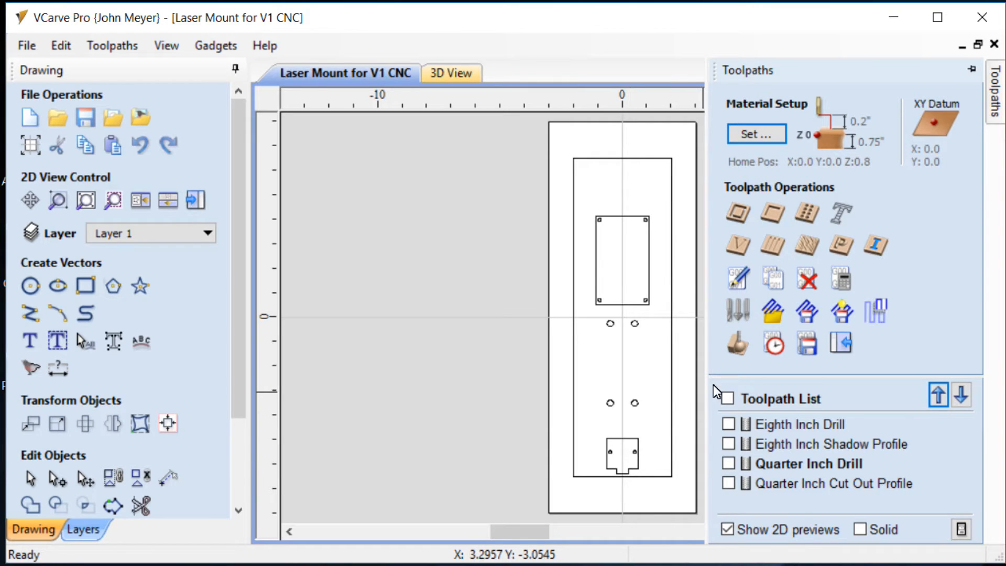
Switch to 3D View and simulate machining with all toolpaths
{"action": "left_click", "coordinate": [451, 72]}
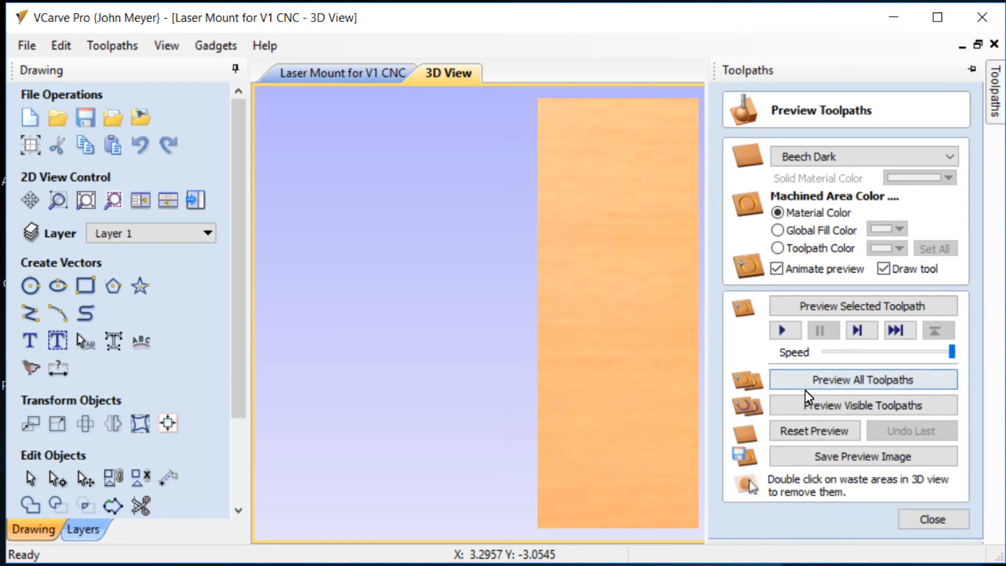
{"action": "left_click", "coordinate": [862, 379]}
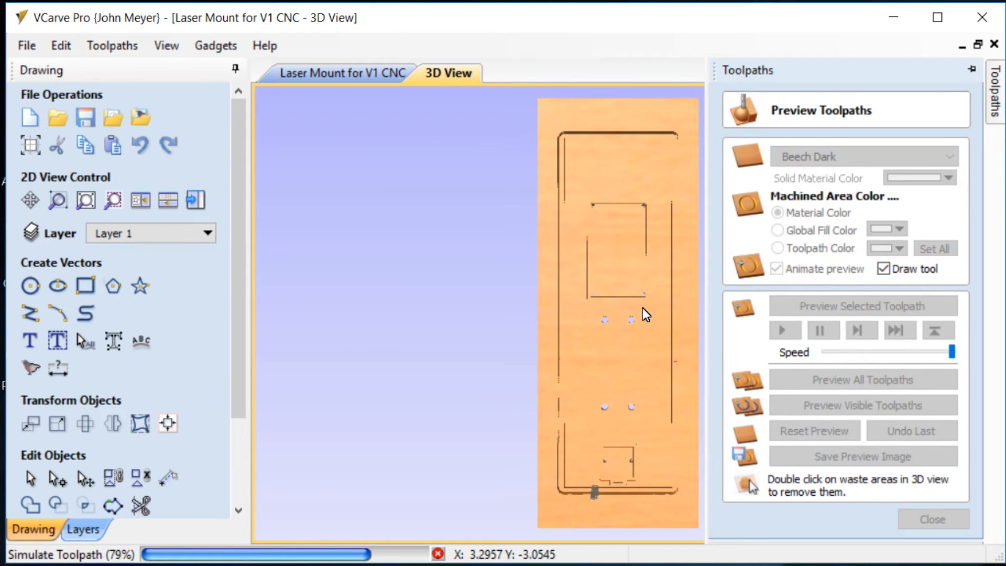
{"action": "left_click", "coordinate": [861, 379]}
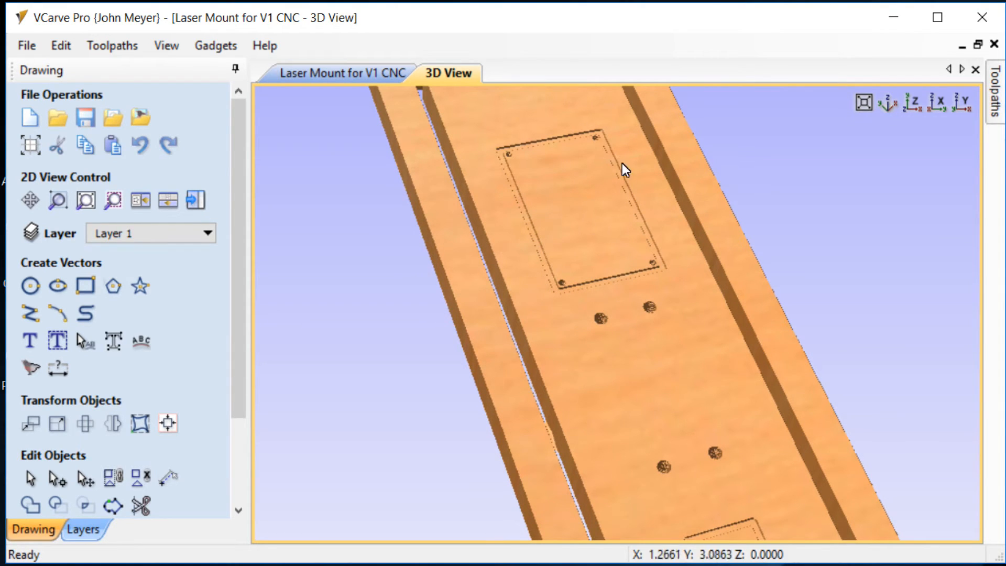
{"action": "mouse_move", "coordinate": [516, 154]}
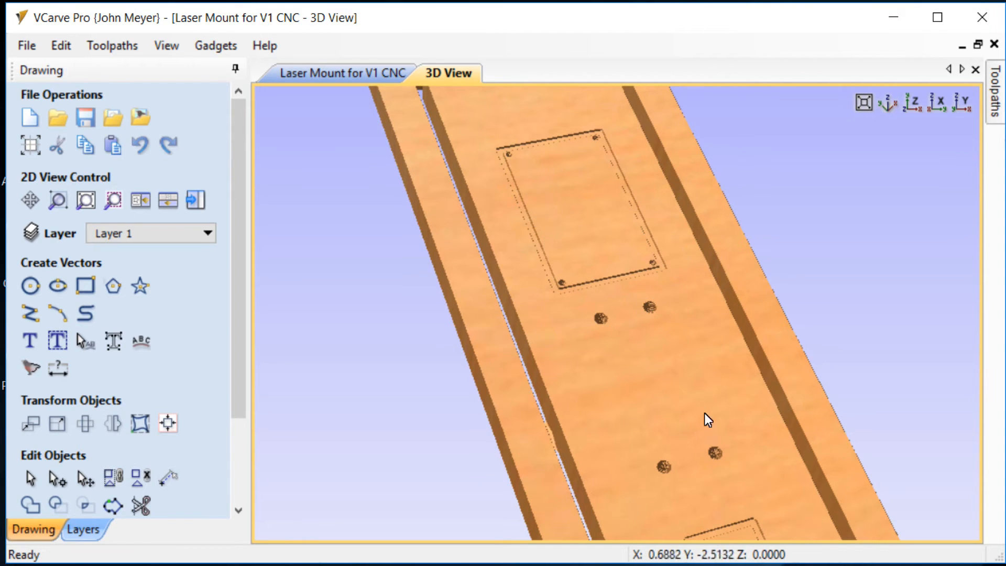
{"action": "mouse_move", "coordinate": [664, 317]}
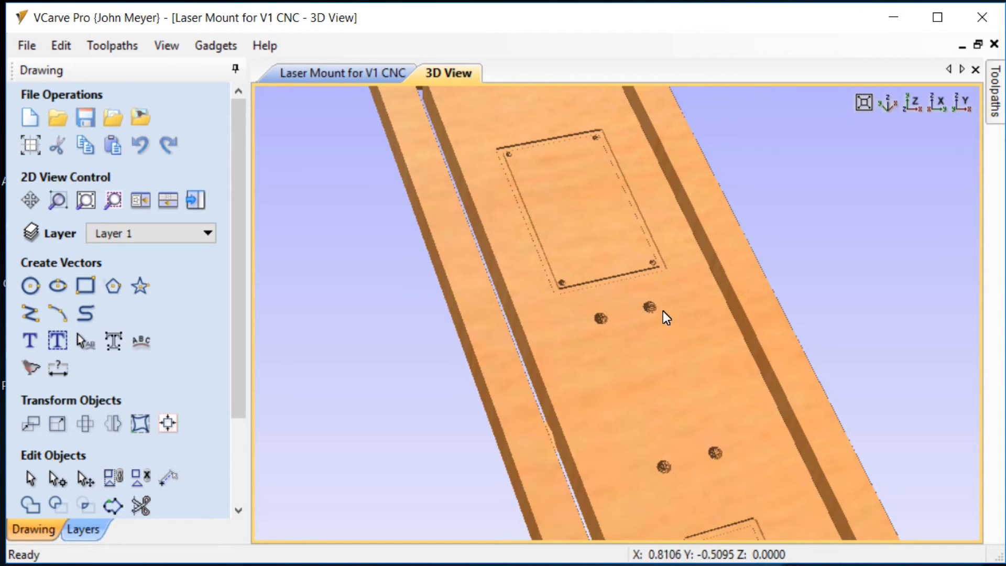
Zoom in on the notched shadow pocket with its two drilled holes
{"action": "left_click_drag", "start_coordinate": [666, 319], "coordinate": [605, 251]}
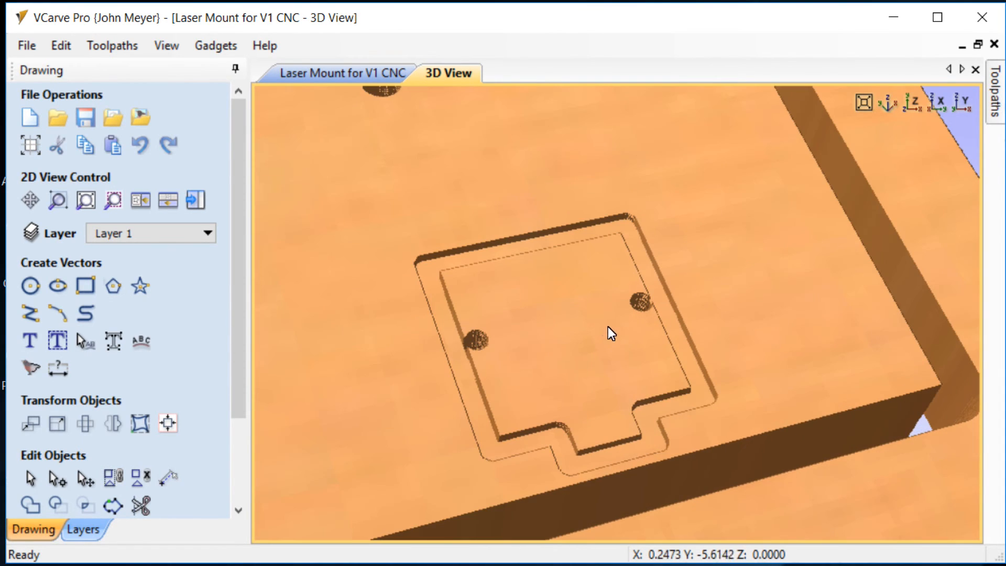
{"action": "mouse_move", "coordinate": [614, 367]}
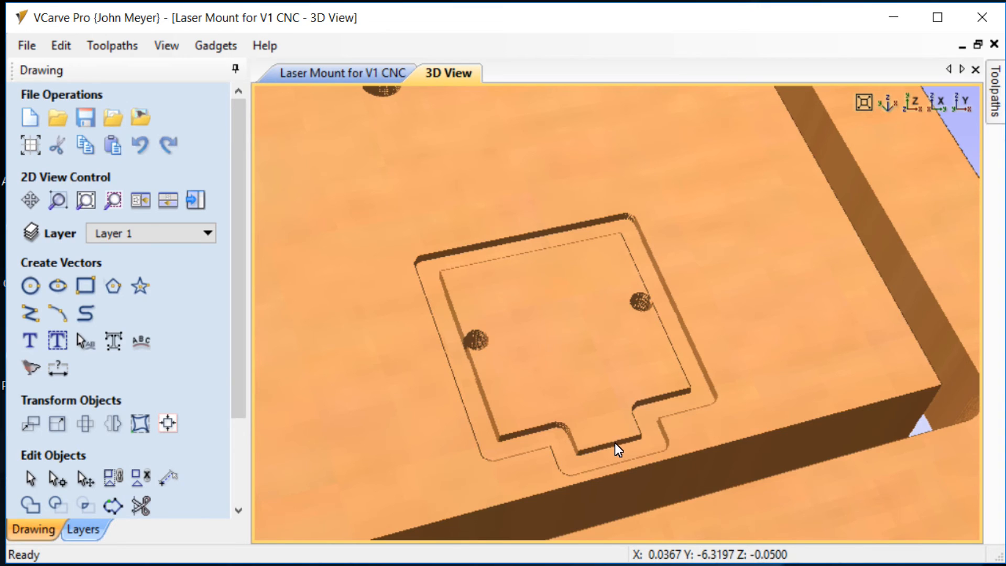
{"action": "mouse_move", "coordinate": [605, 452]}
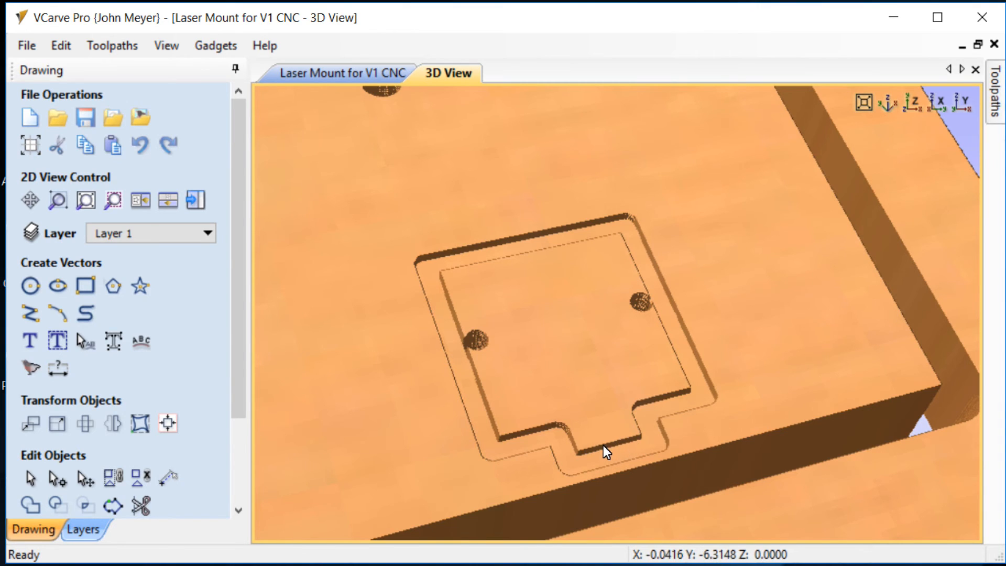
{"action": "mouse_move", "coordinate": [620, 451]}
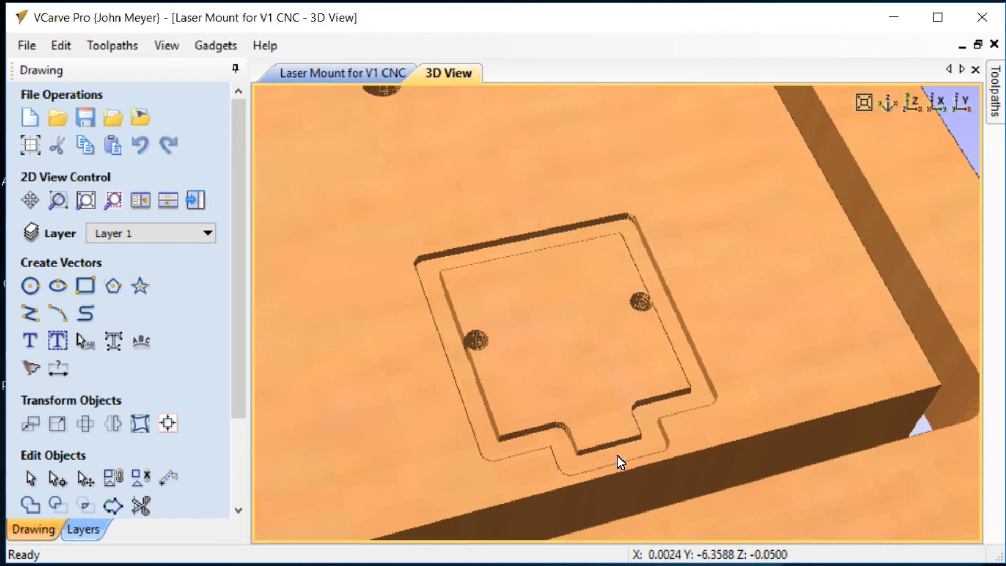
{"action": "mouse_move", "coordinate": [608, 477]}
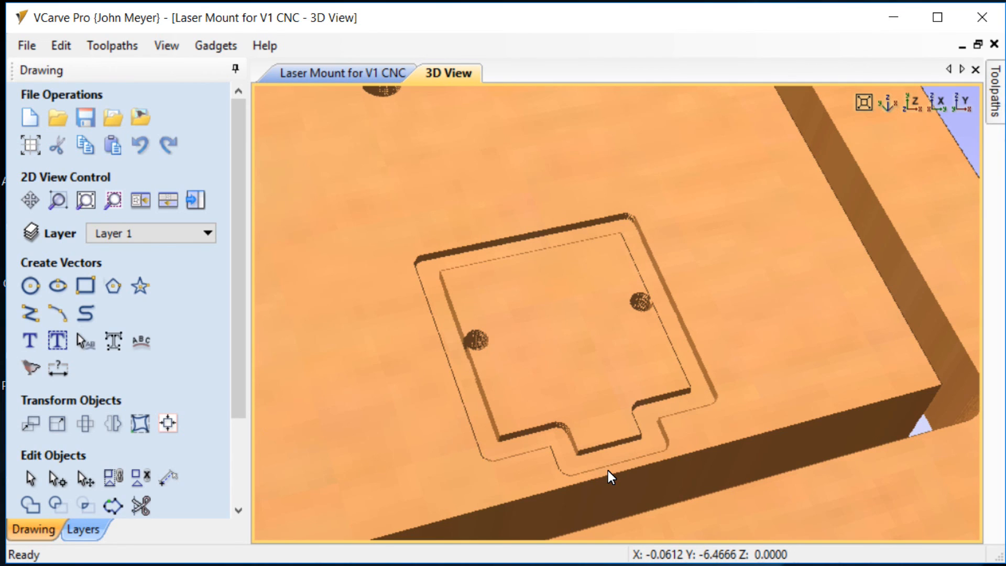
{"action": "mouse_move", "coordinate": [643, 455]}
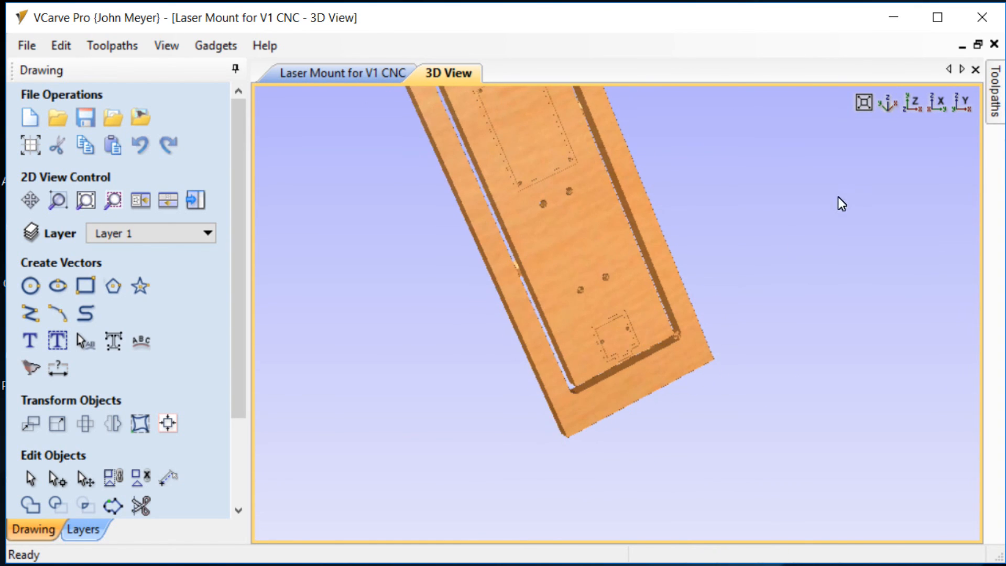
{"action": "mouse_move", "coordinate": [994, 46]}
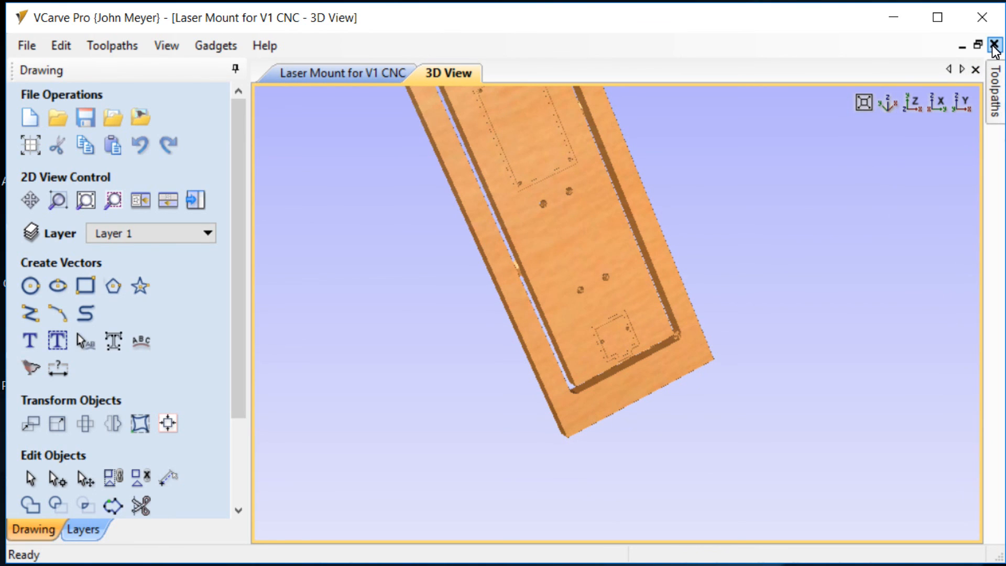